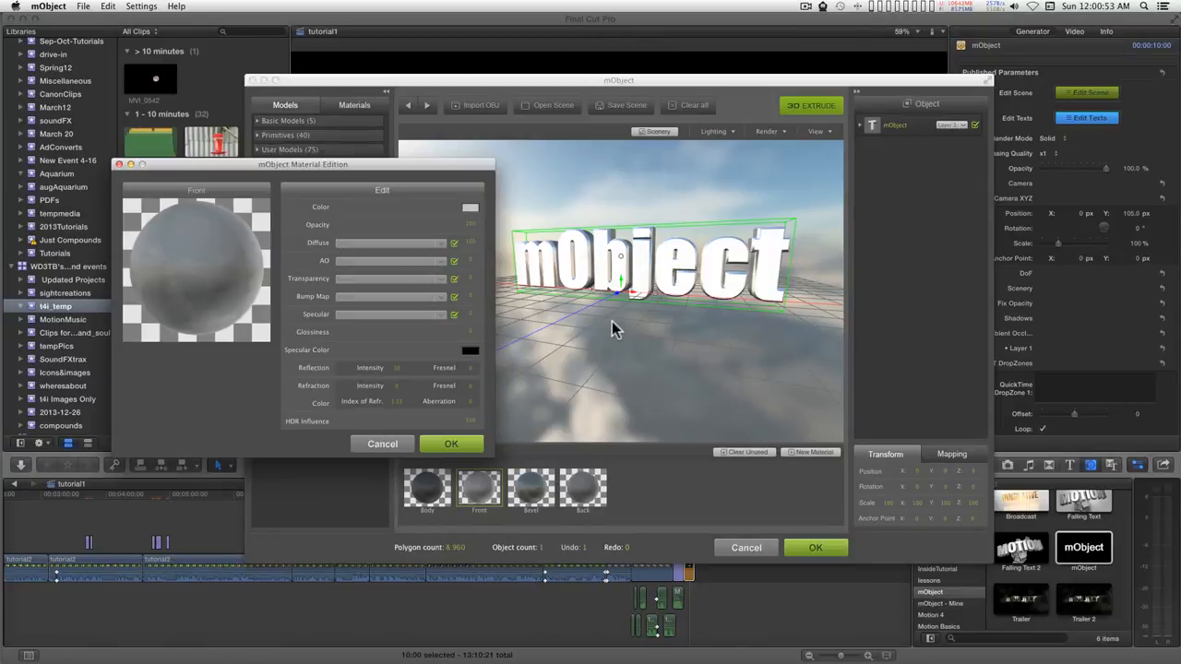
pyautogui.moveTo(362, 286)
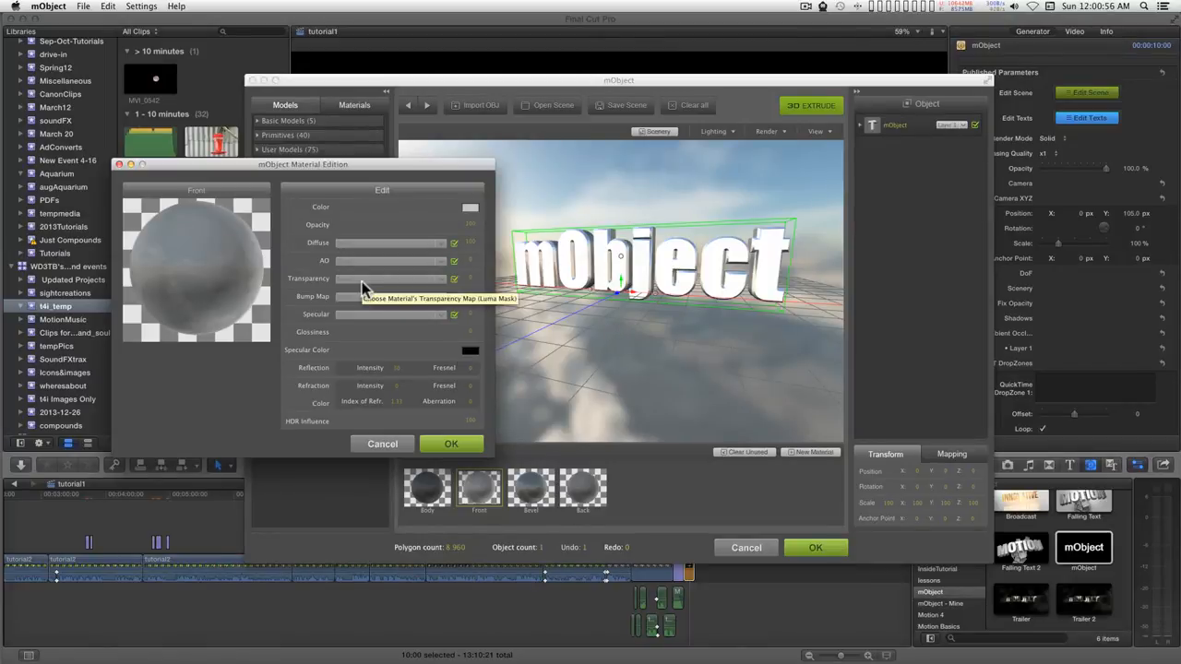
pyautogui.moveTo(388, 284)
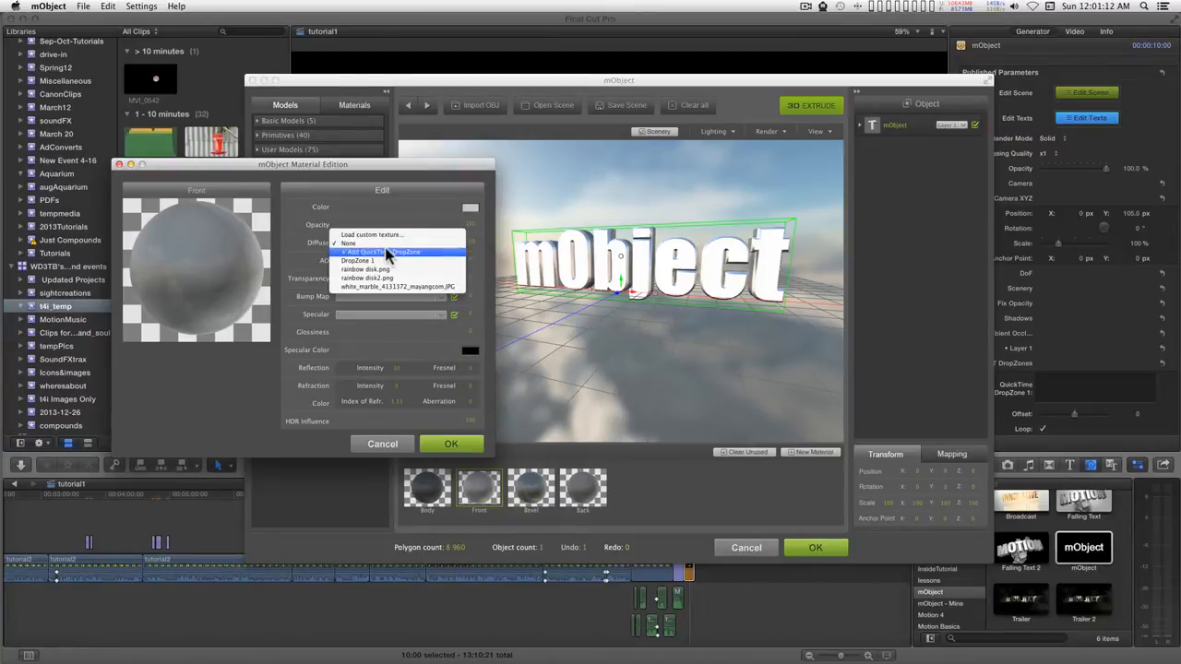
# - Set the text material's Diffuse texture source to the QuickTime DropZone
pyautogui.click(378, 251)
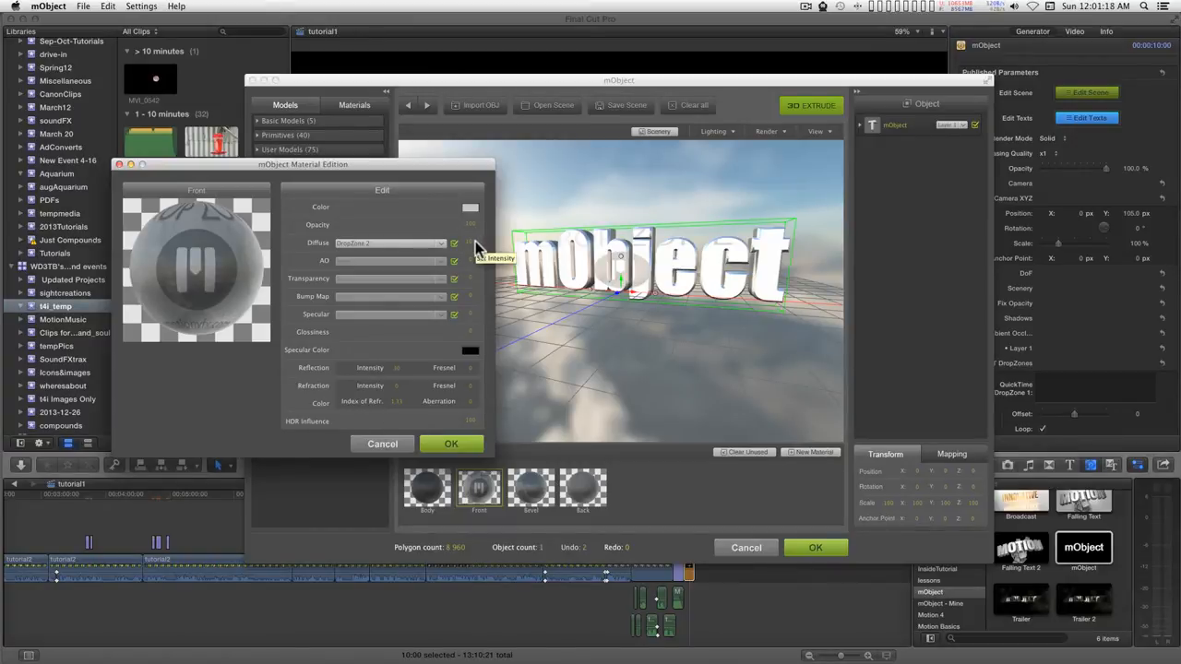
pyautogui.moveTo(471, 336)
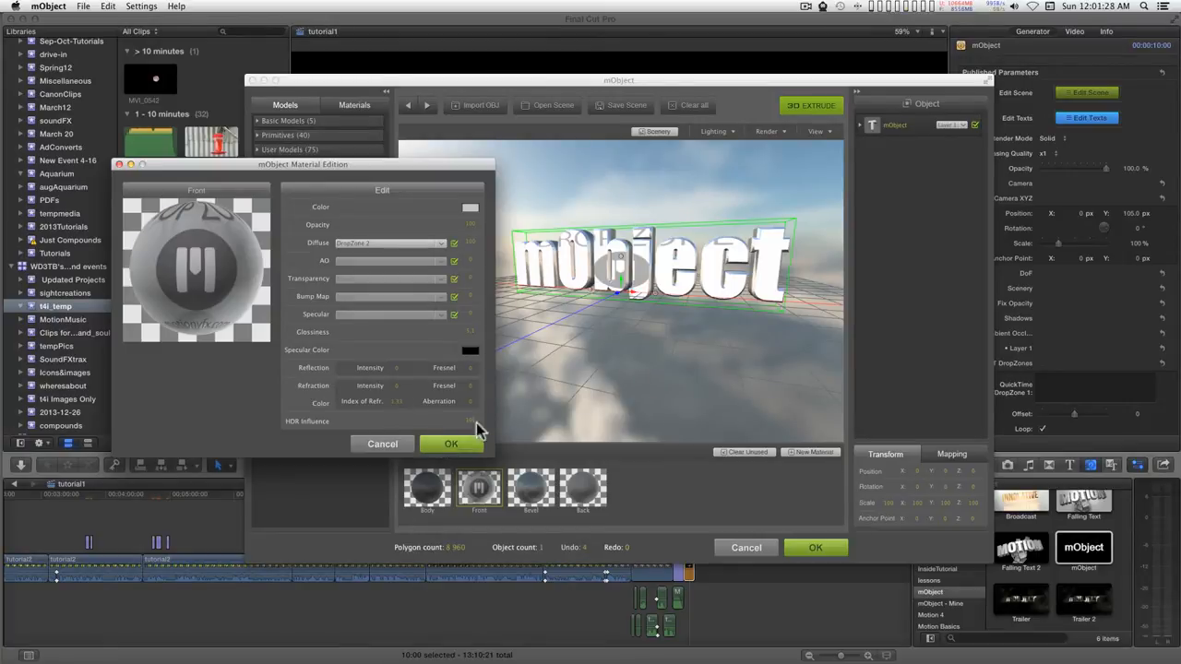
# - Accept the drop-zone material and show the Mapping settings in the Transform panel
pyautogui.click(450, 443)
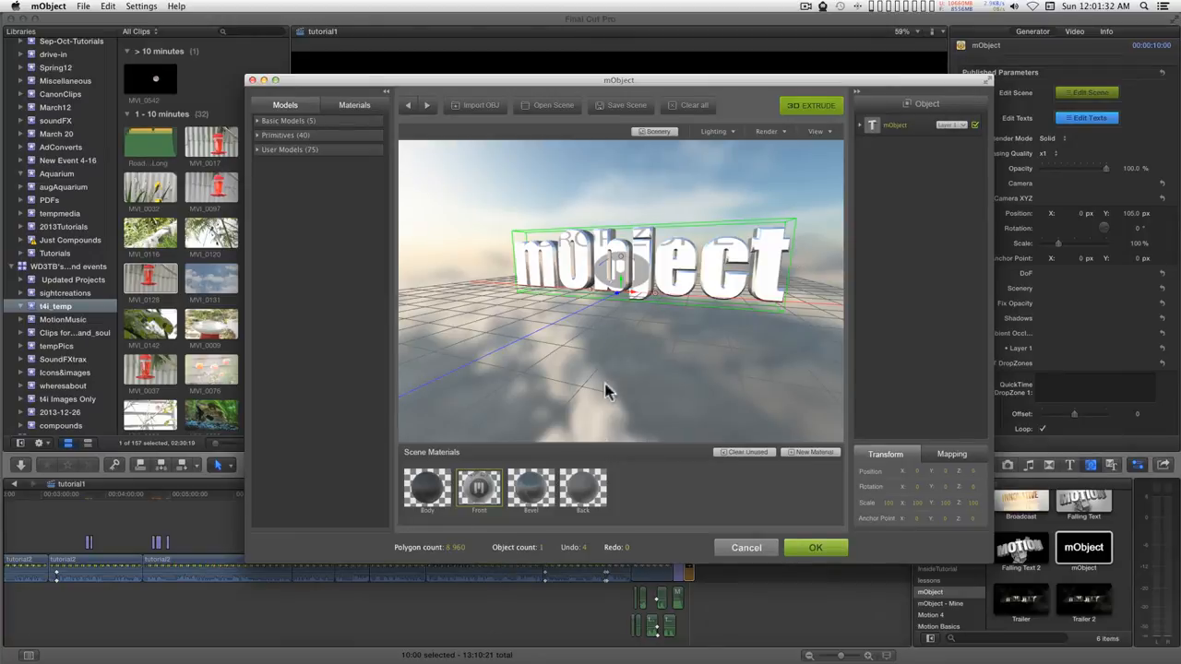
pyautogui.click(952, 454)
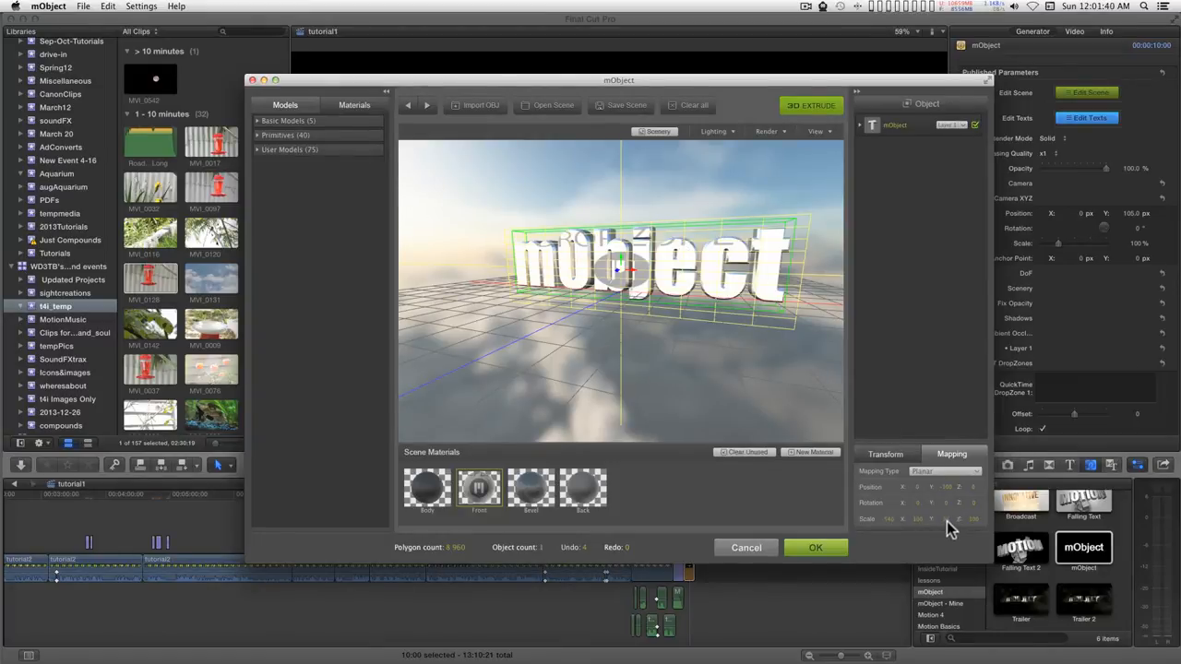
pyautogui.moveTo(679, 325)
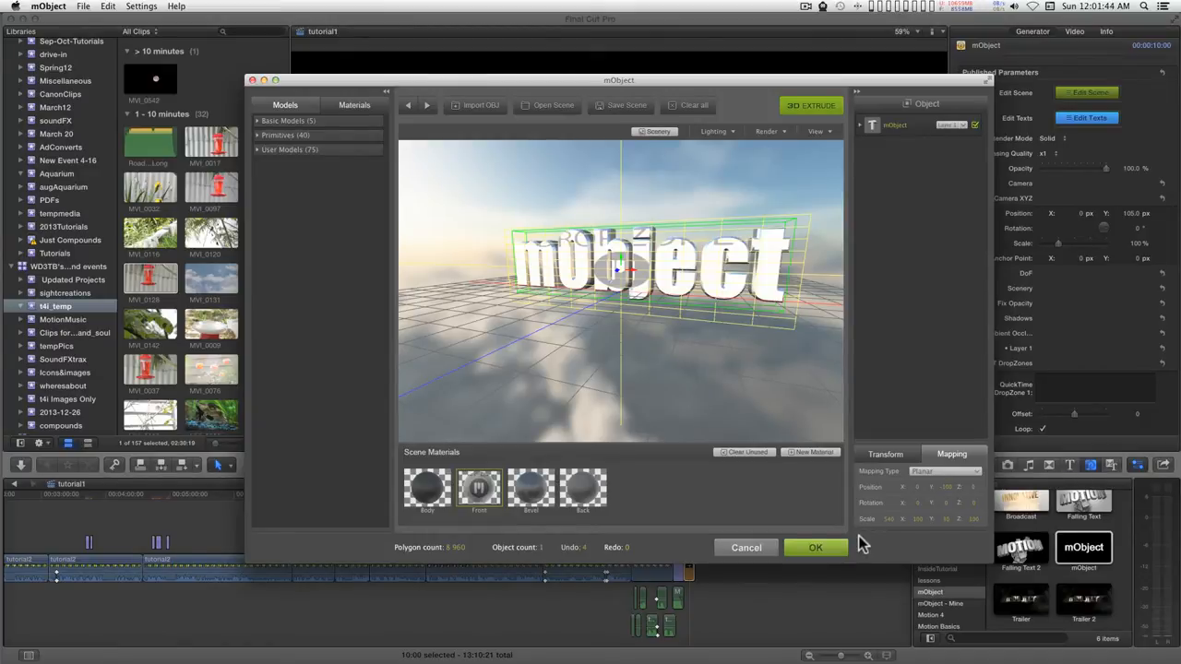
pyautogui.moveTo(745, 336)
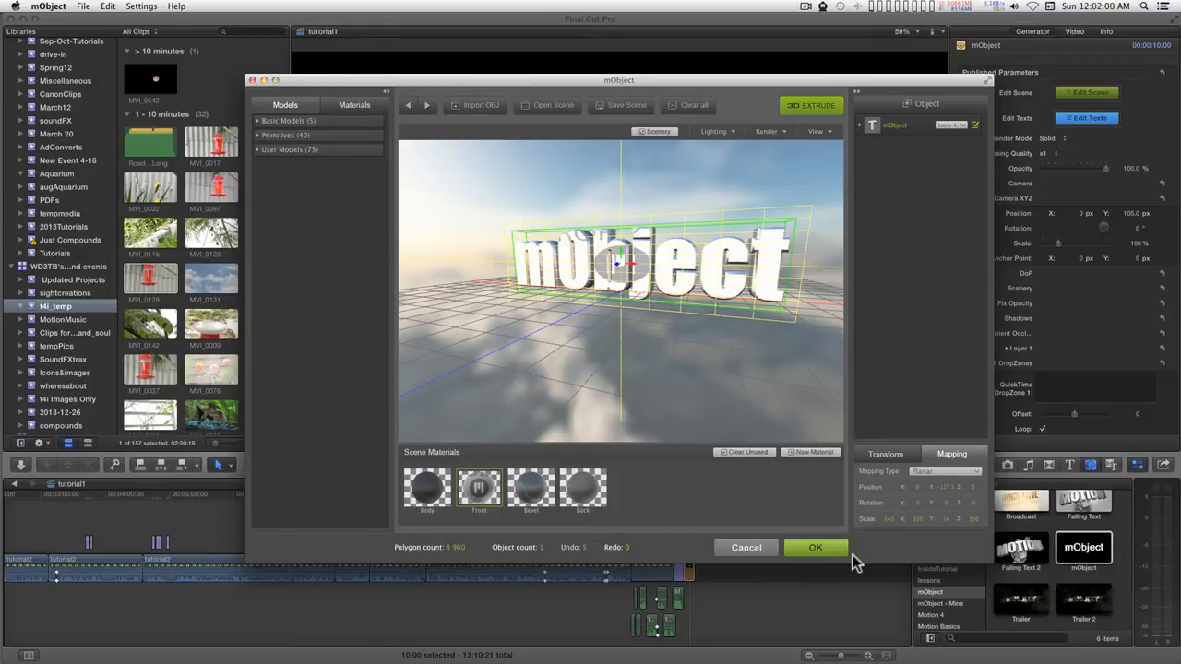
# - Return to Final Cut Pro and load a movie clip into the QuickTime DropZone so the letters show video
pyautogui.click(816, 547)
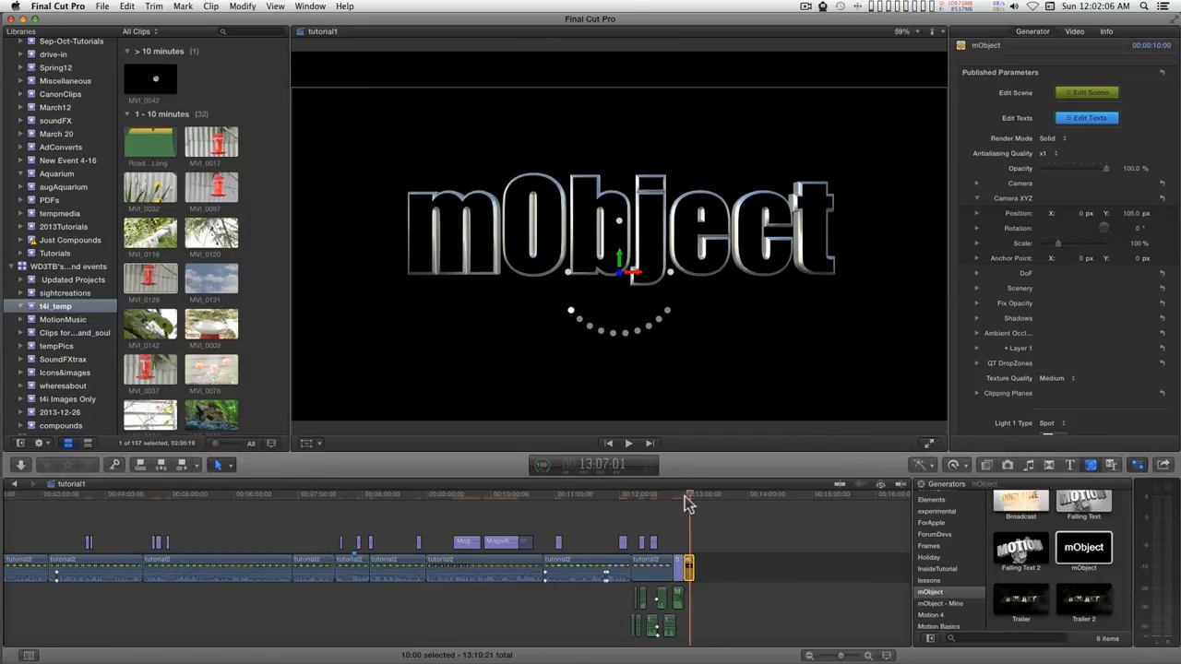
pyautogui.moveTo(1015, 360)
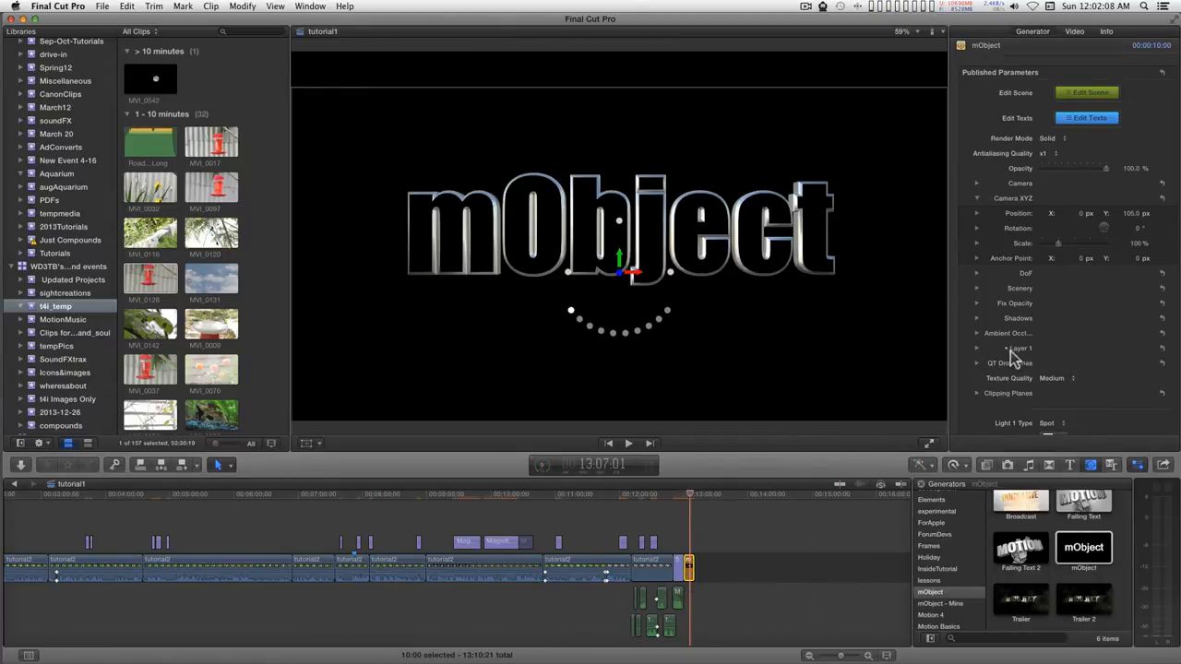
pyautogui.click(978, 362)
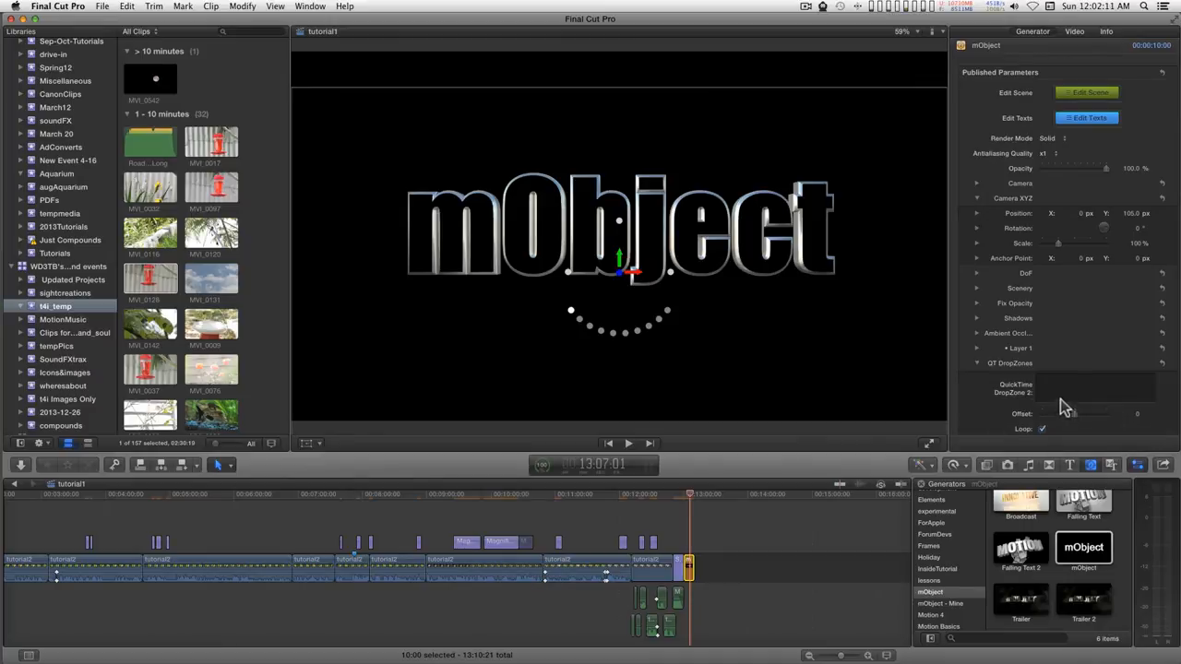
pyautogui.click(1094, 388)
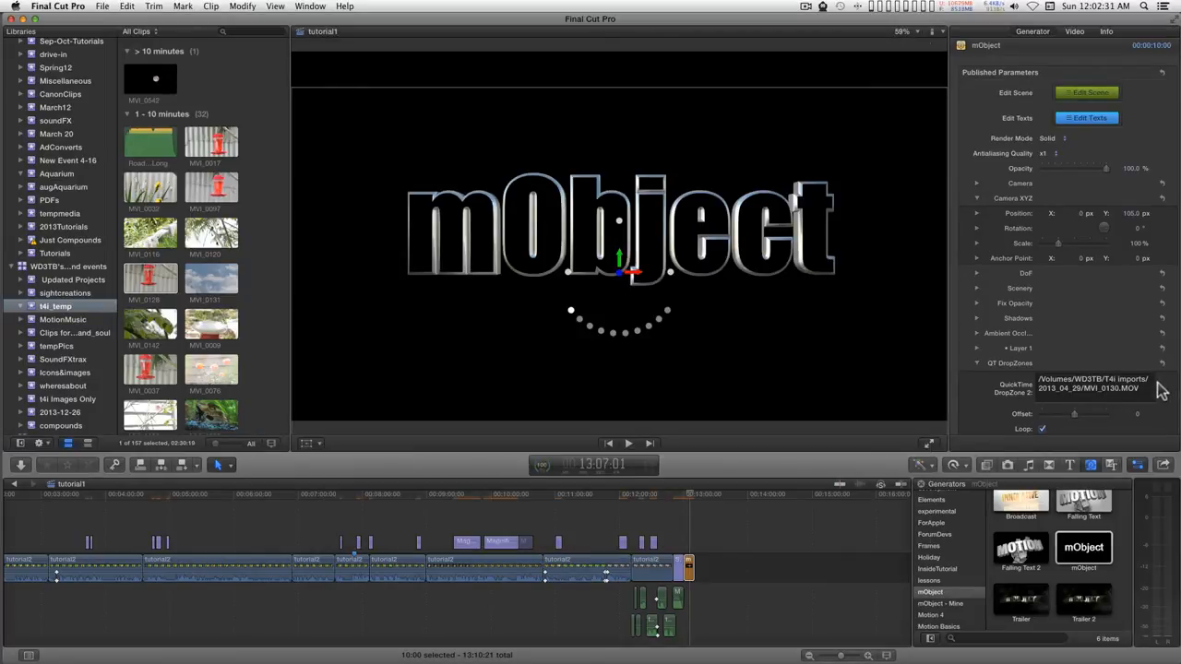
pyautogui.click(1092, 387)
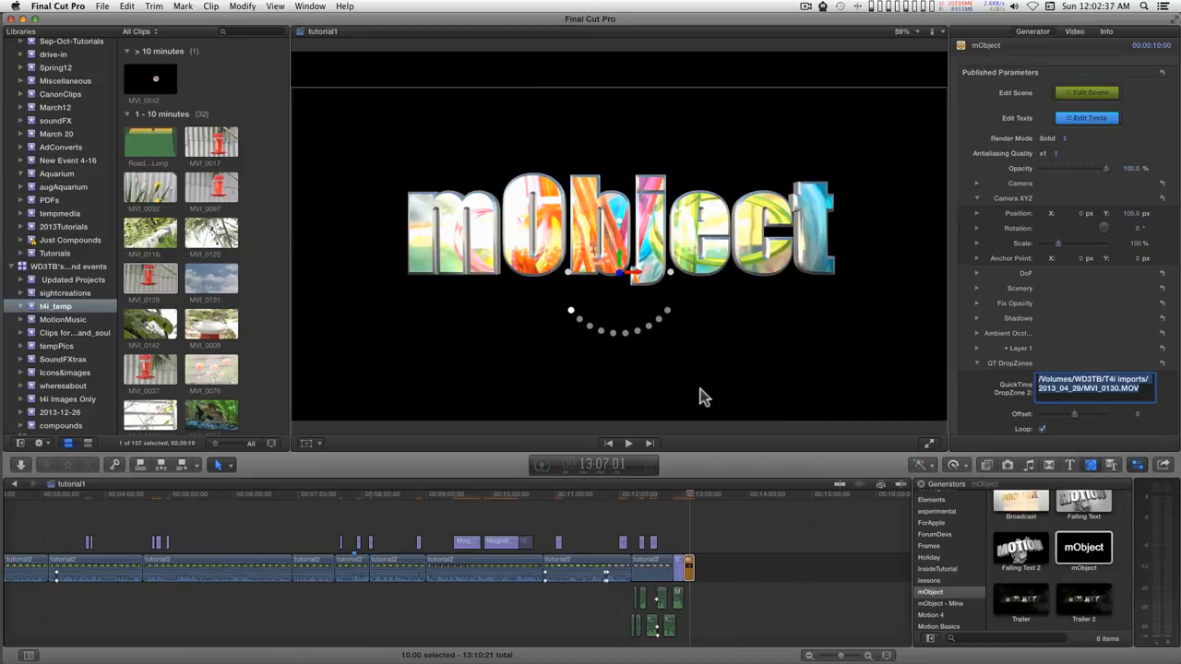
pyautogui.moveTo(701, 489)
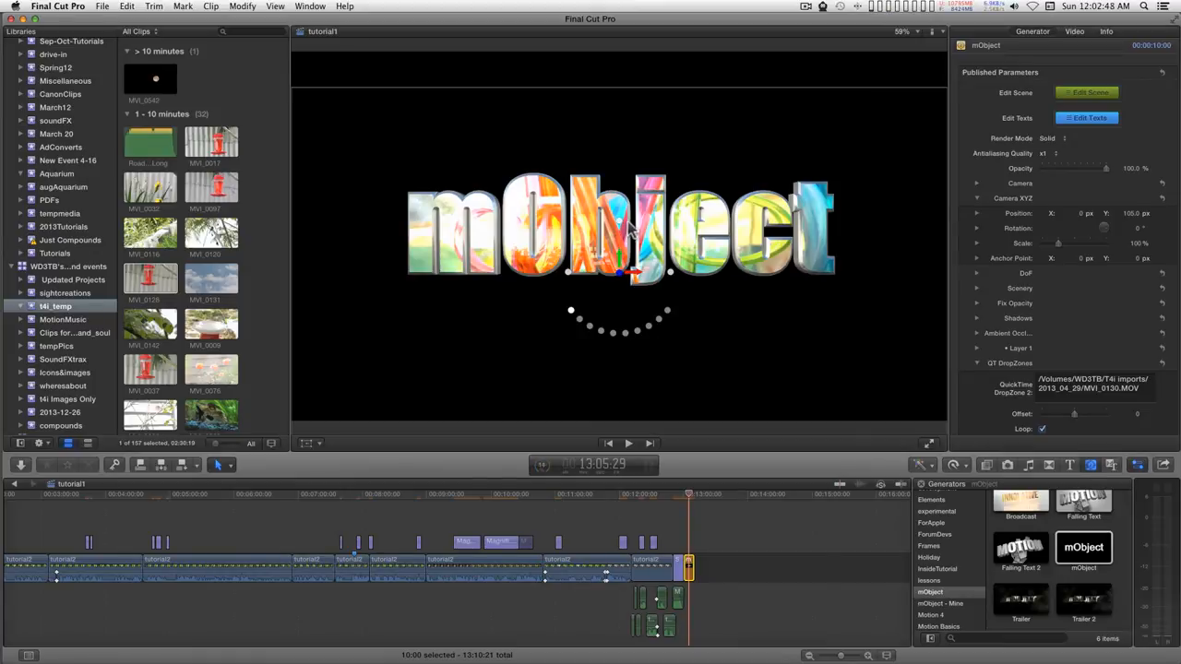
pyautogui.moveTo(613, 294)
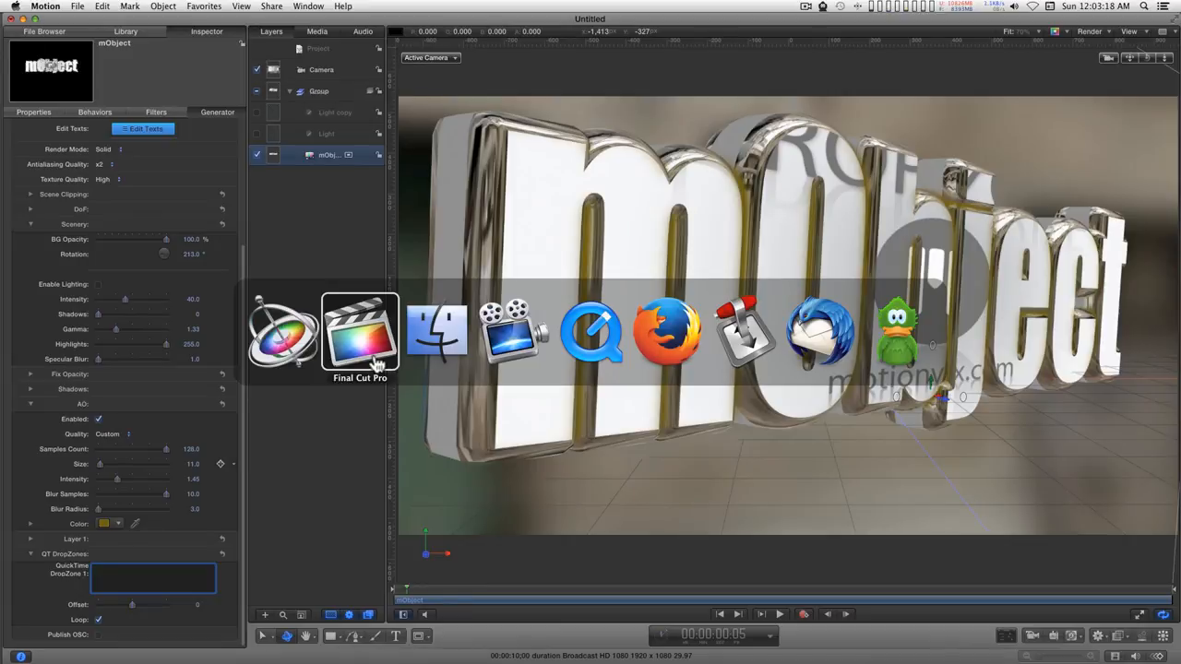
pyautogui.moveTo(435, 330)
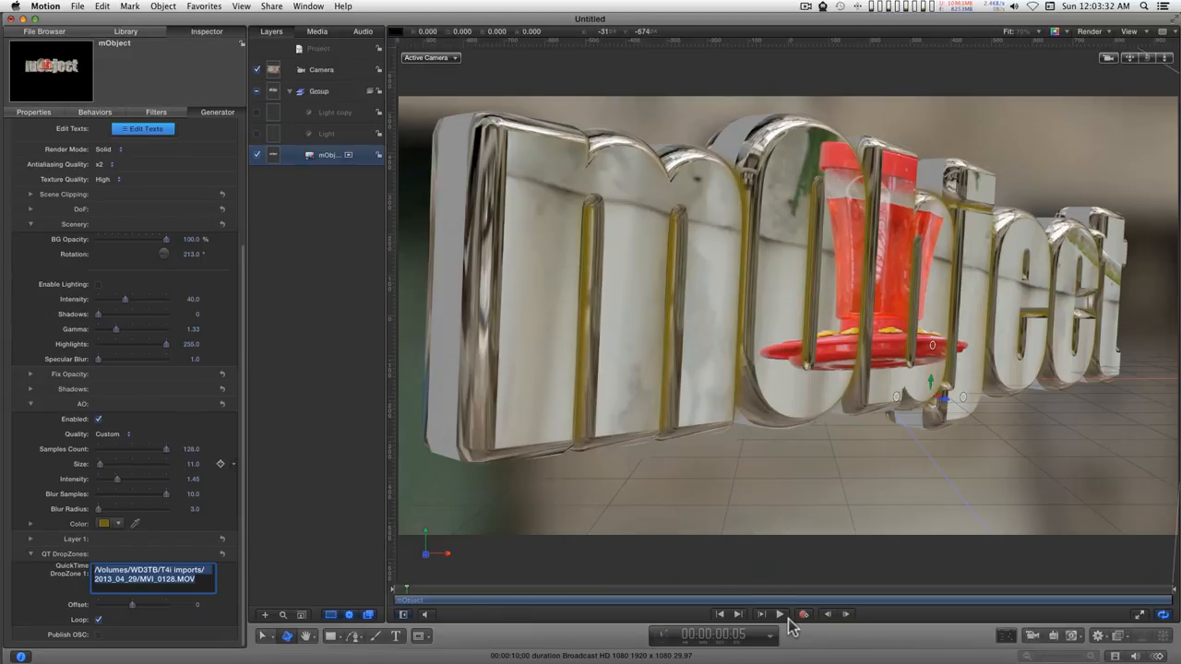
# - Step forward through frames in Motion to preview the clip mapped onto the text
pyautogui.click(778, 613)
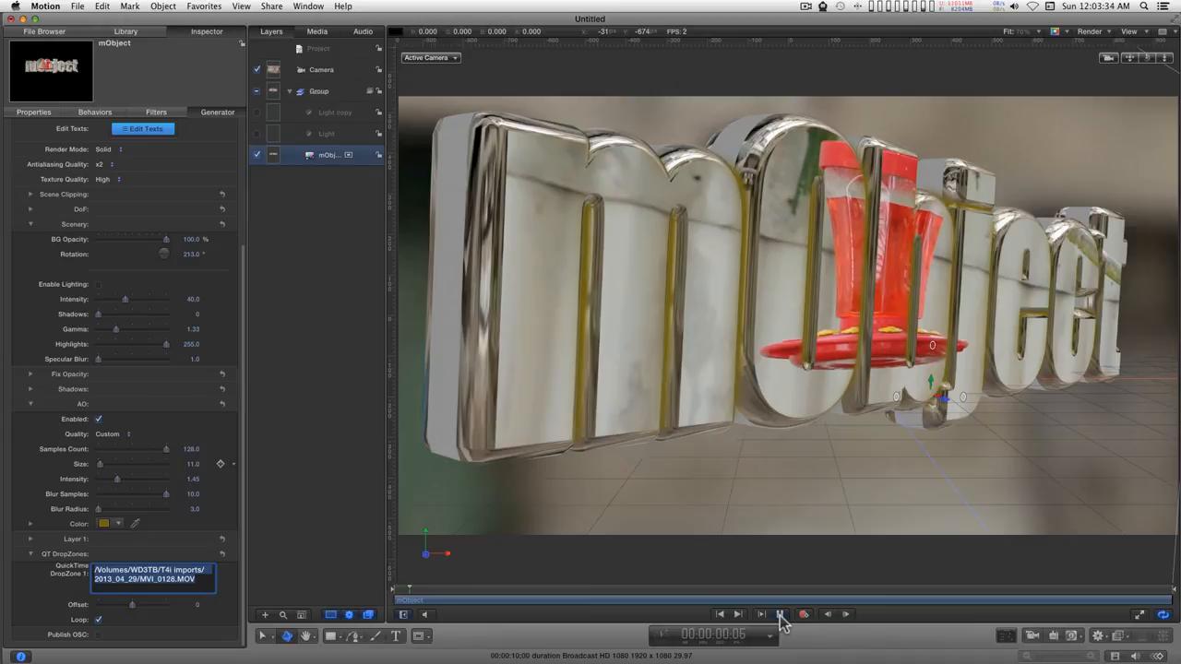
pyautogui.click(782, 612)
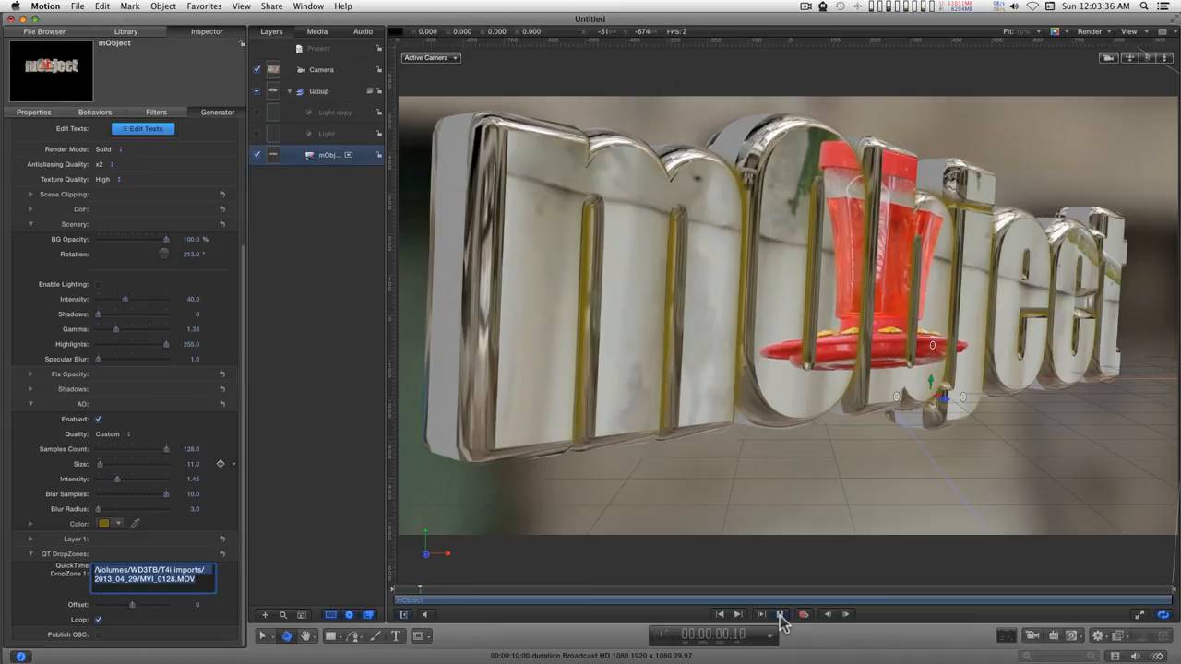